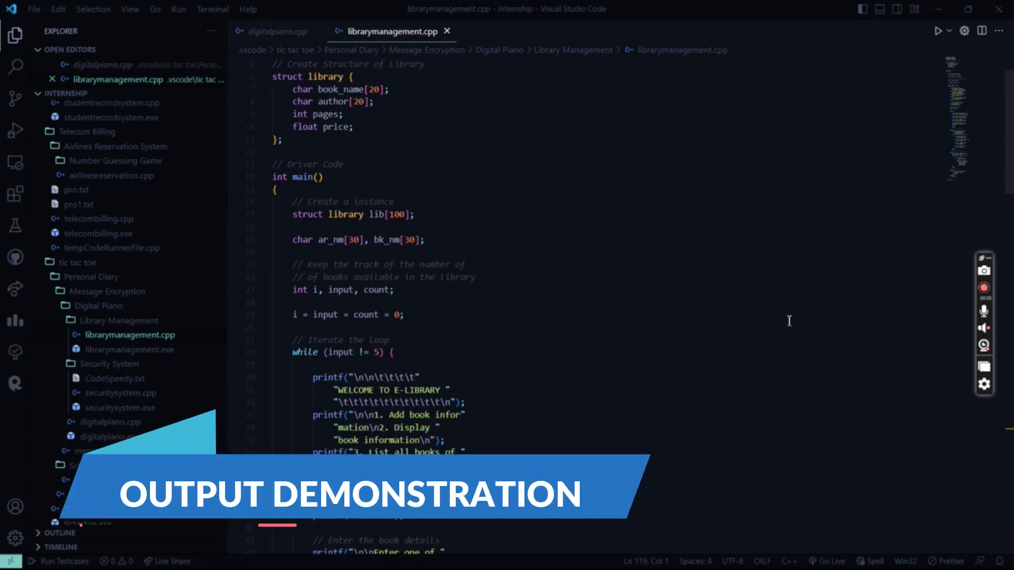
Compile and run the library program and focus the terminal at its menu.
{"action": "scroll", "scroll_direction": "down", "scroll_amount": 3}
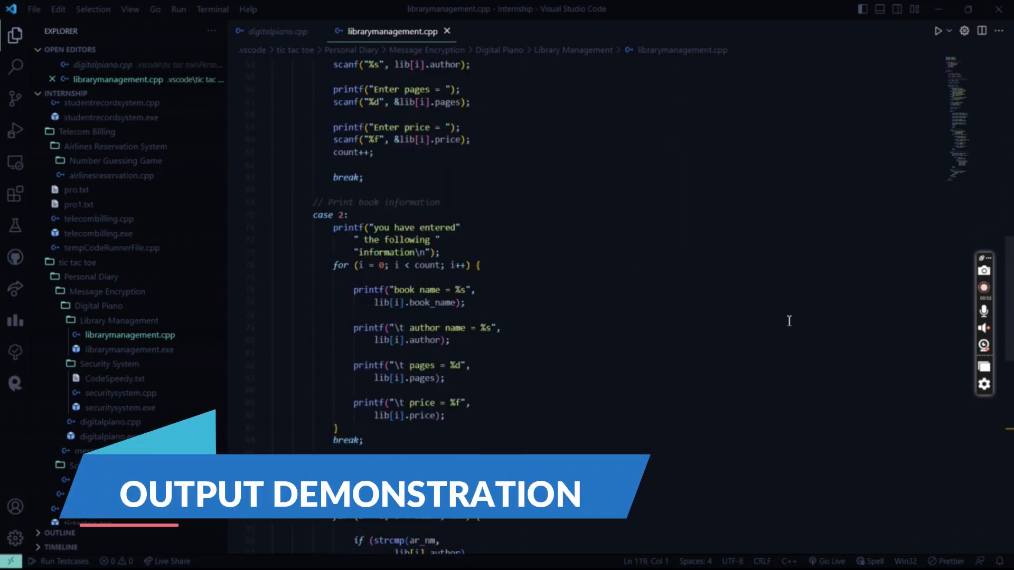
{"action": "scroll", "scroll_direction": "down", "scroll_amount": 3}
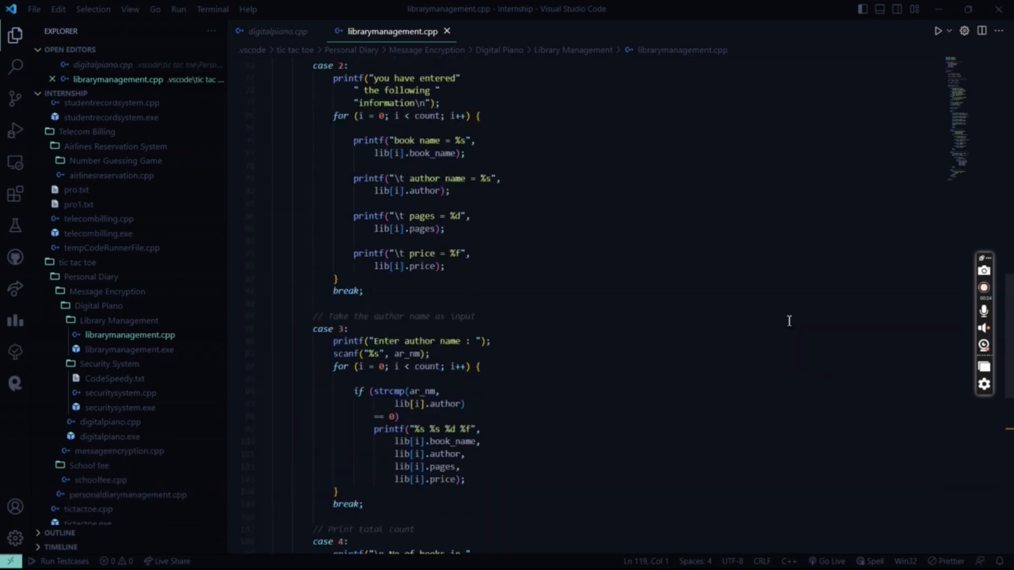
{"action": "scroll", "scroll_direction": "up", "scroll_amount": 3}
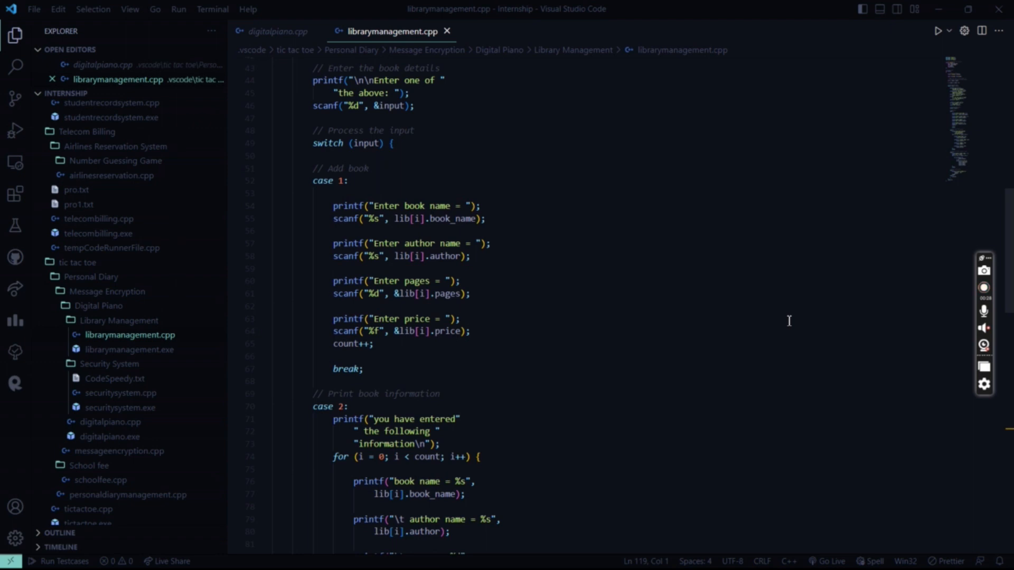
{"action": "left_click", "coordinate": [983, 287]}
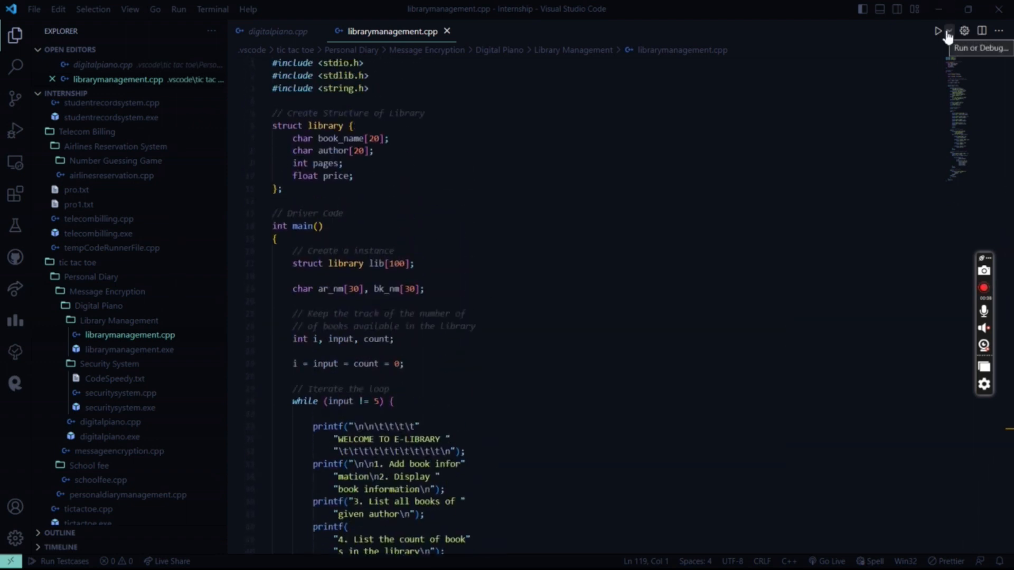
{"action": "left_click", "coordinate": [939, 32]}
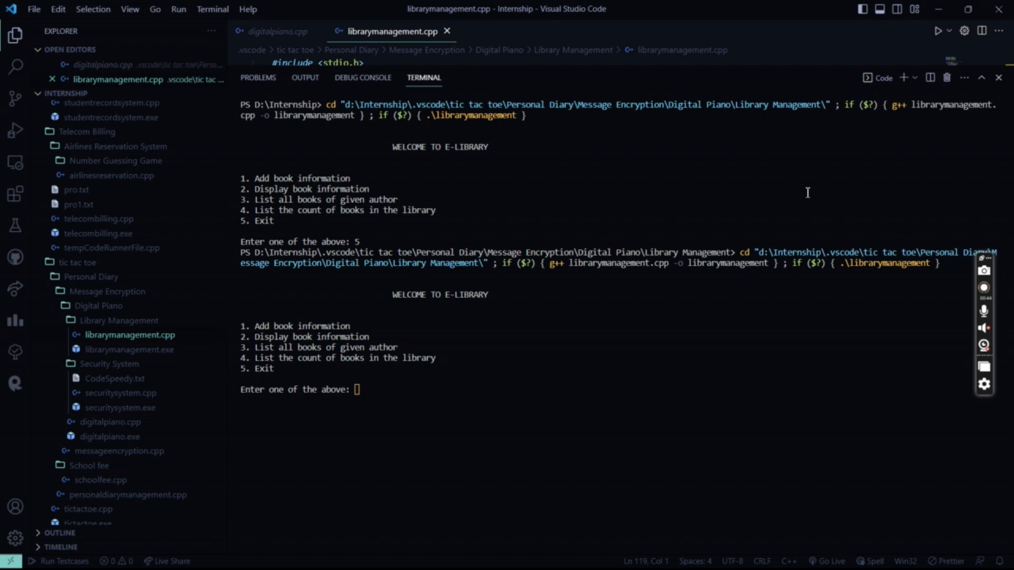
{"action": "left_click", "coordinate": [983, 287]}
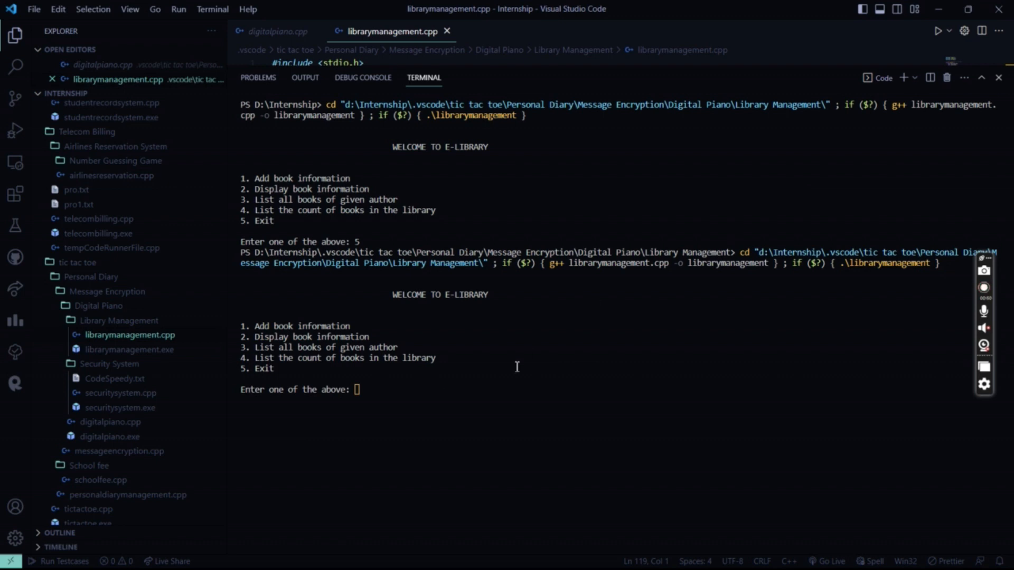
Choose option 1 and enter the book name God of Small Things, which loops the prompts.
{"action": "type", "text": "1"}
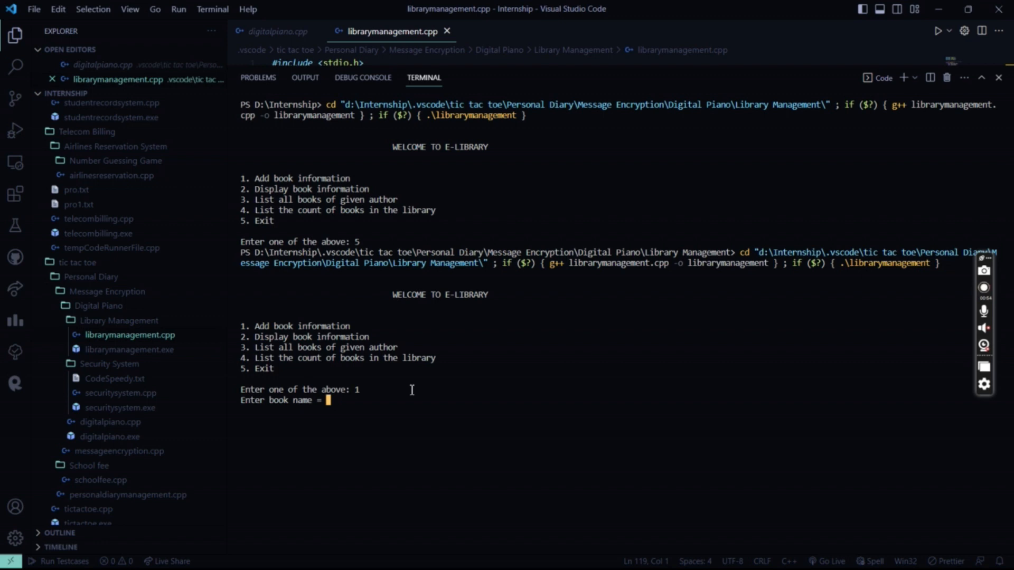
{"action": "left_click", "coordinate": [983, 287]}
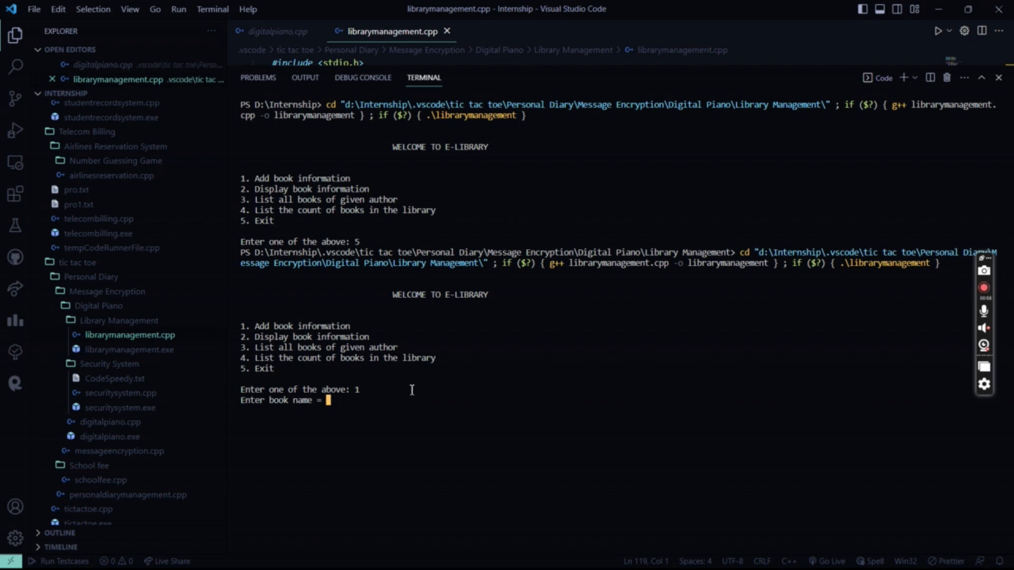
{"action": "type", "text": "God of Small"}
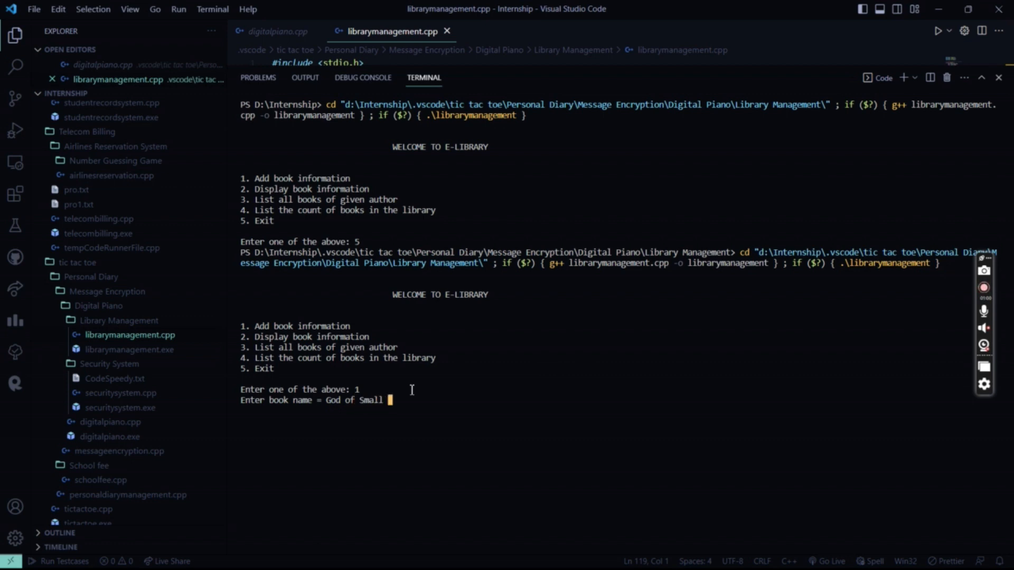
{"action": "type", "text": "Things"}
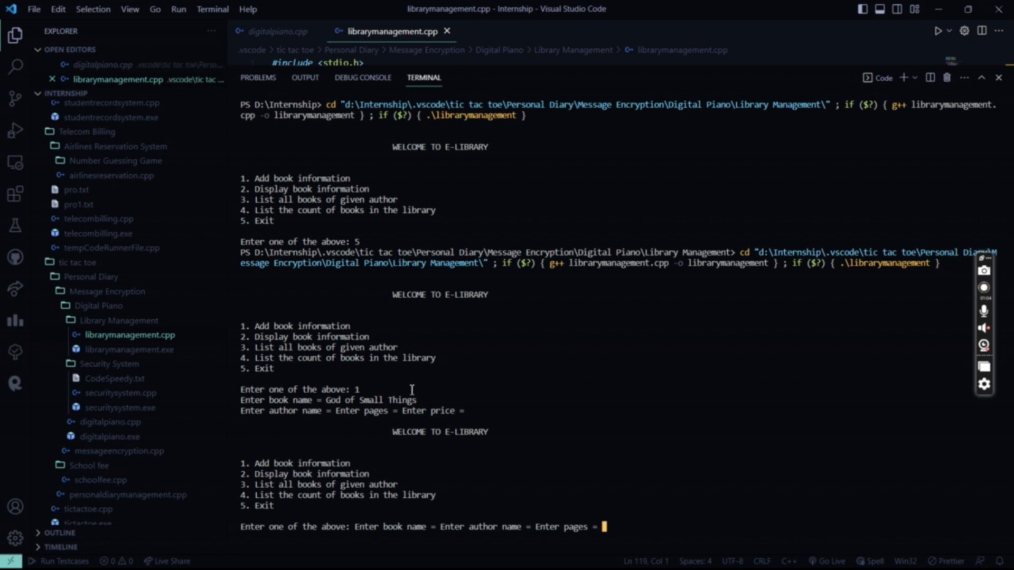
{"action": "left_click", "coordinate": [983, 287]}
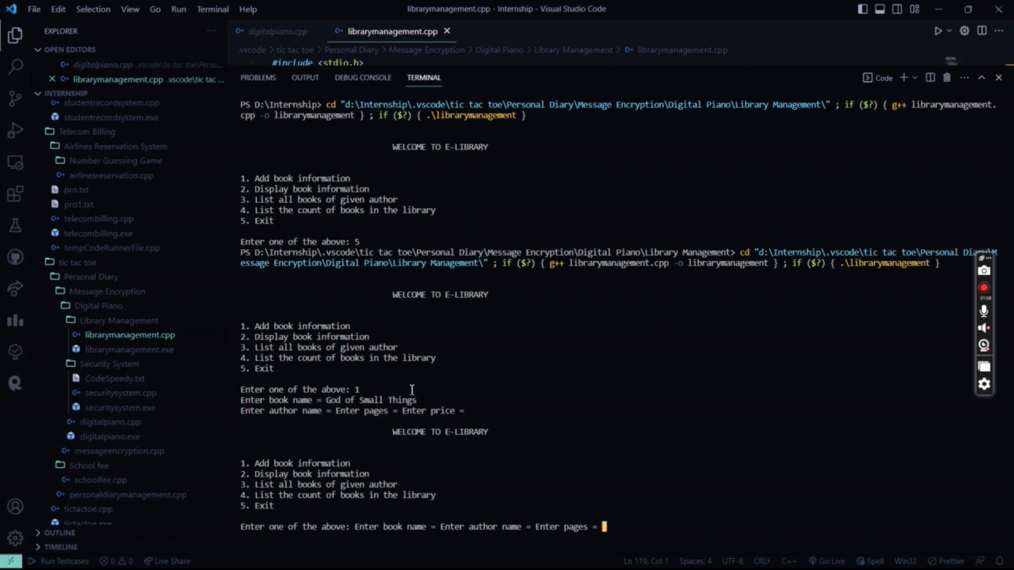
{"action": "type", "text": "5"}
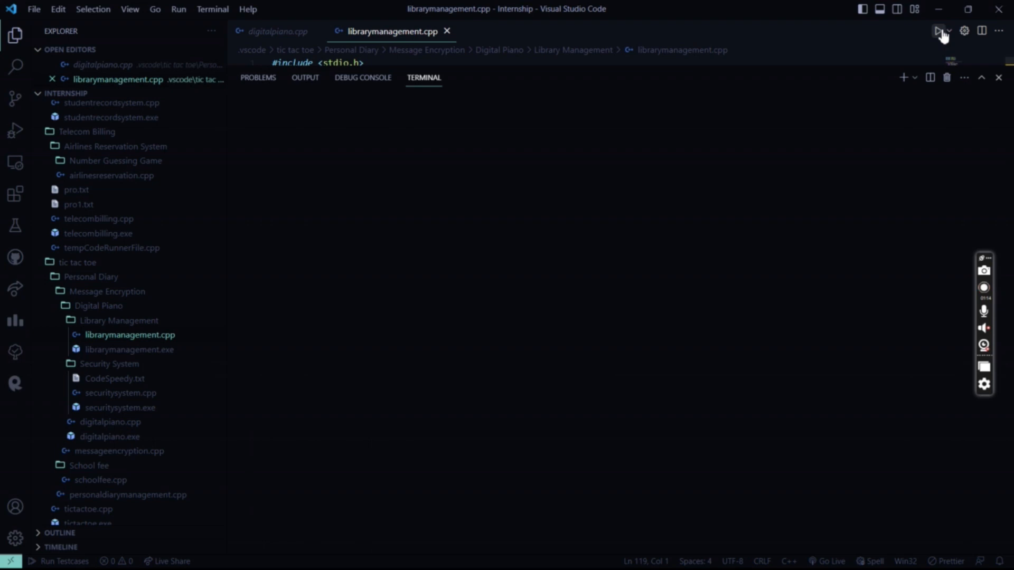
Rerun the program and add Merchant by Shakespear, 300 pages, price 500.
{"action": "left_click", "coordinate": [938, 31]}
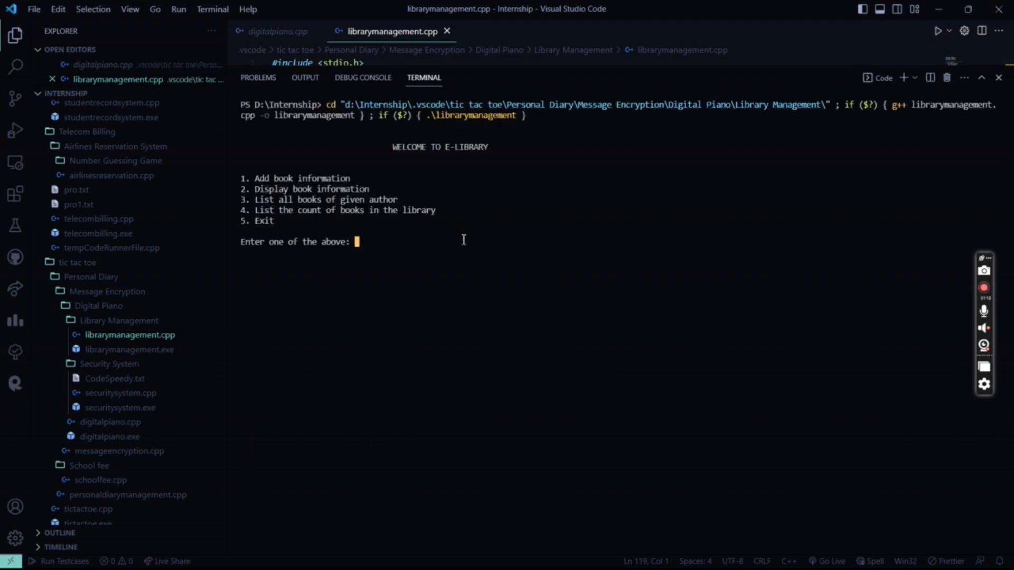
{"action": "type", "text": "1"}
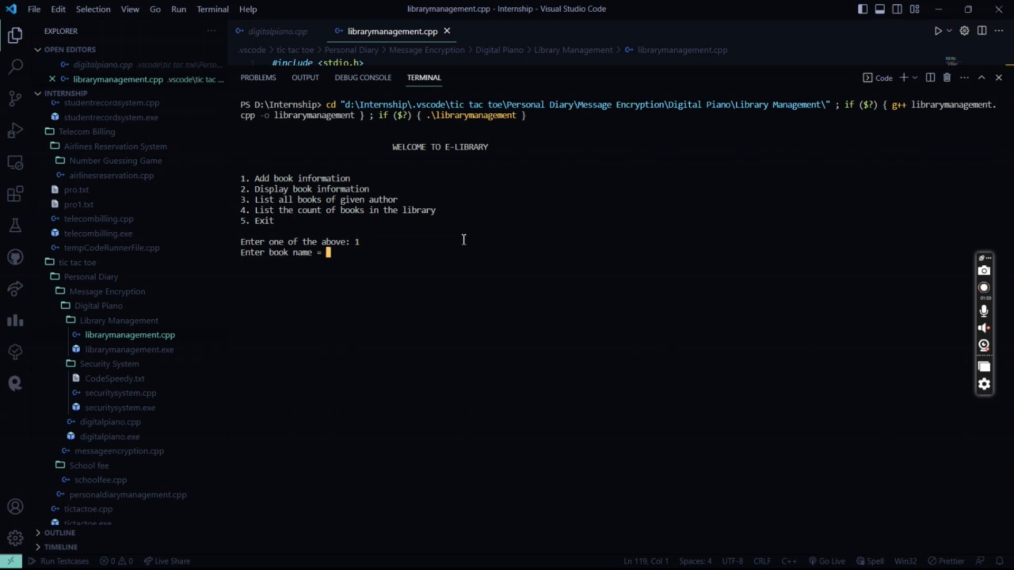
{"action": "left_click", "coordinate": [984, 287]}
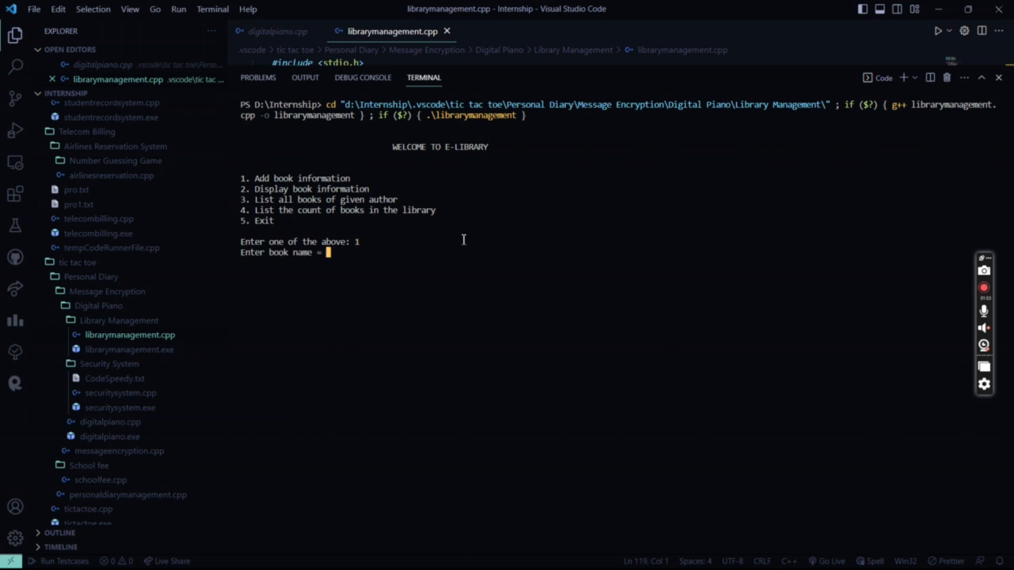
{"action": "type", "text": "Merchant"}
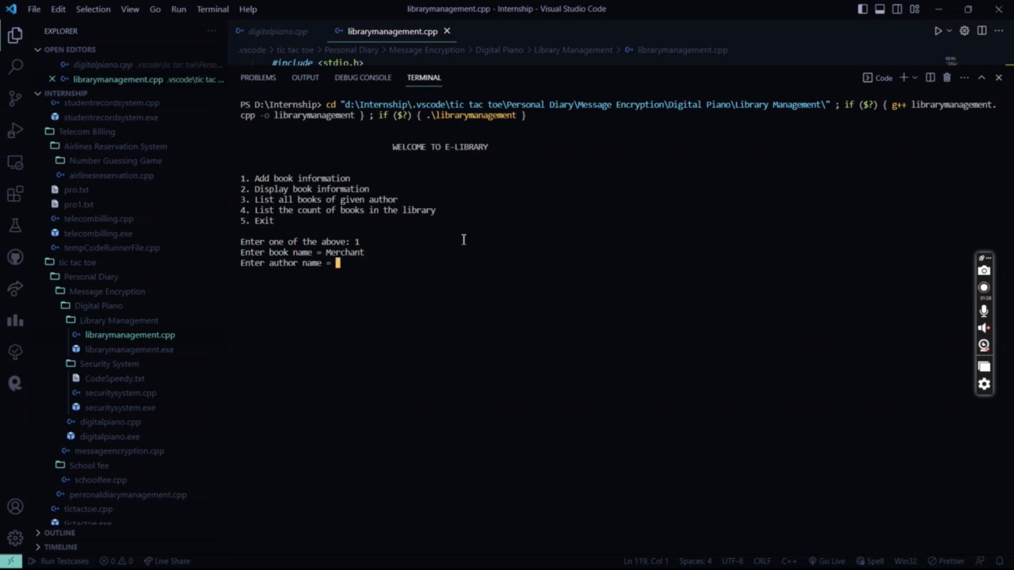
{"action": "type", "text": "Shakespear"}
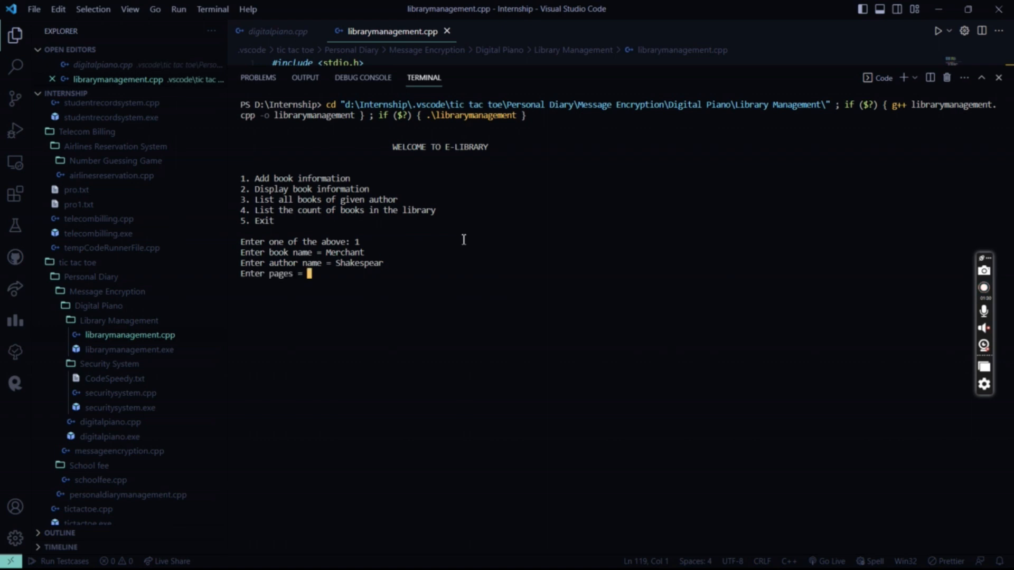
{"action": "type", "text": "300"}
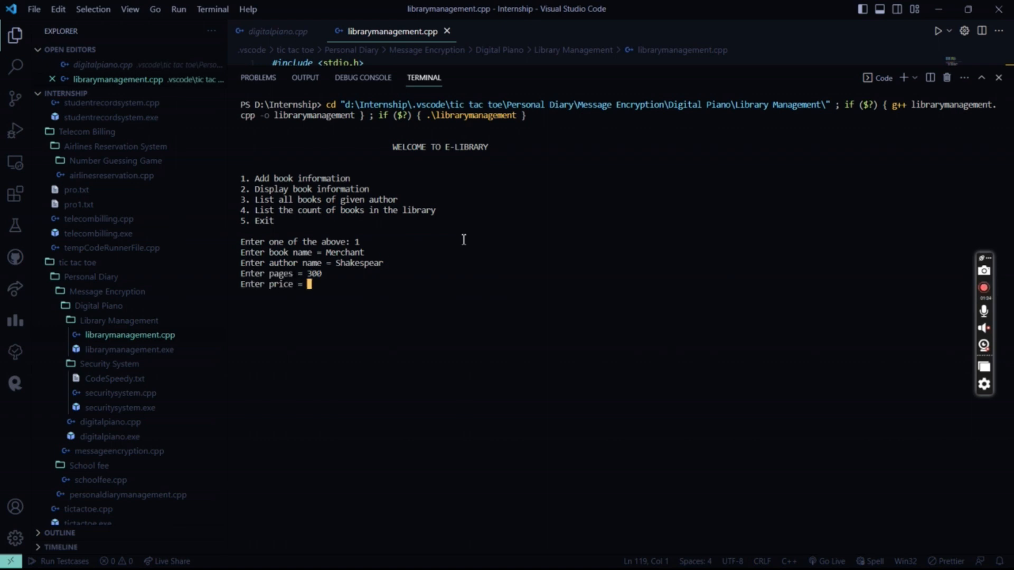
{"action": "type", "text": "500"}
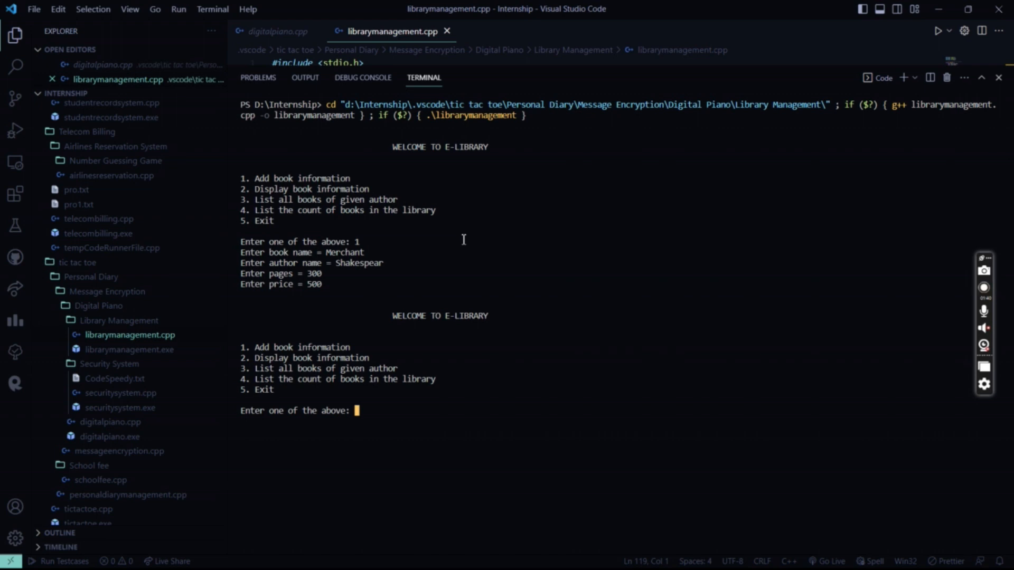
Choose option 2 to display Merchant, Shakespear, 300, 500.000000, then enter 3.
{"action": "type", "text": "2"}
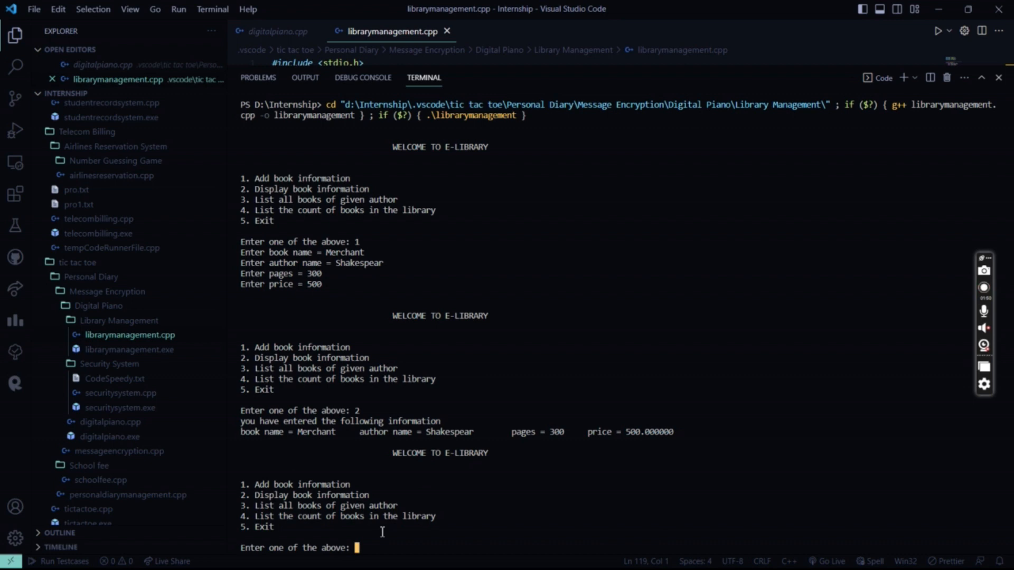
{"action": "type", "text": "3"}
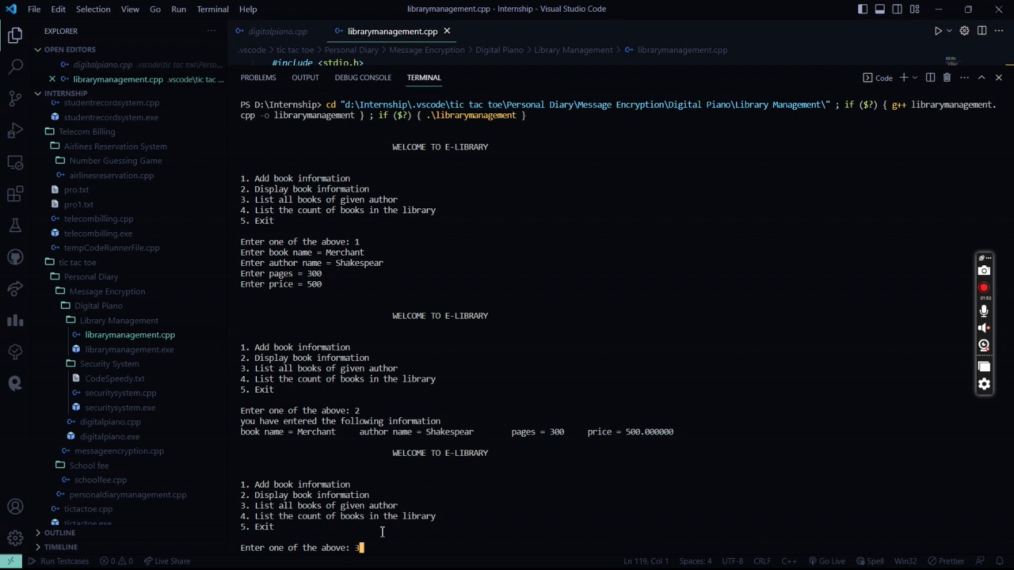
Search by author Shakespear, listing Merchant, then choose option 4 showing a count of 1.
{"action": "key", "text": "Enter"}
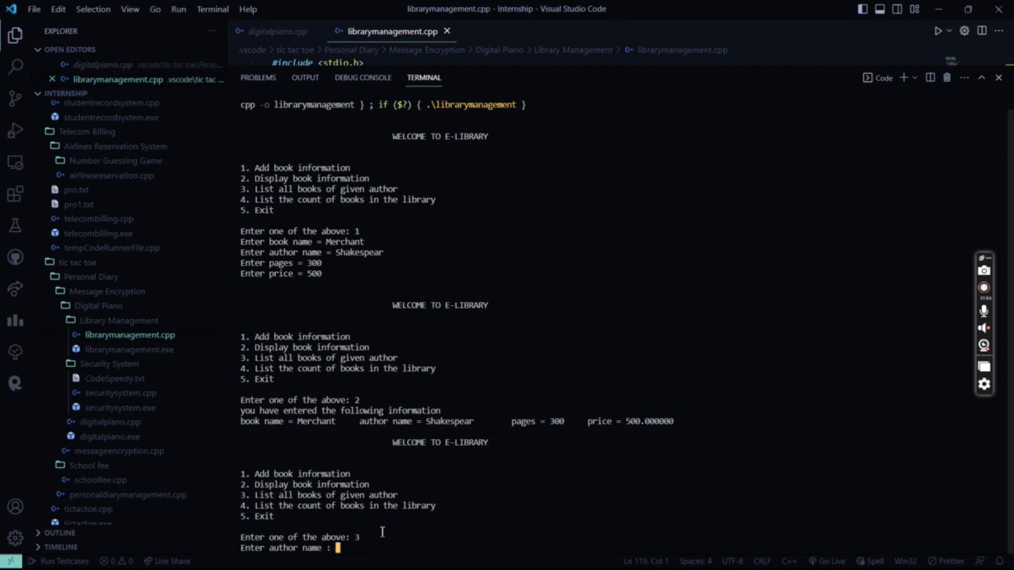
{"action": "type", "text": "S"}
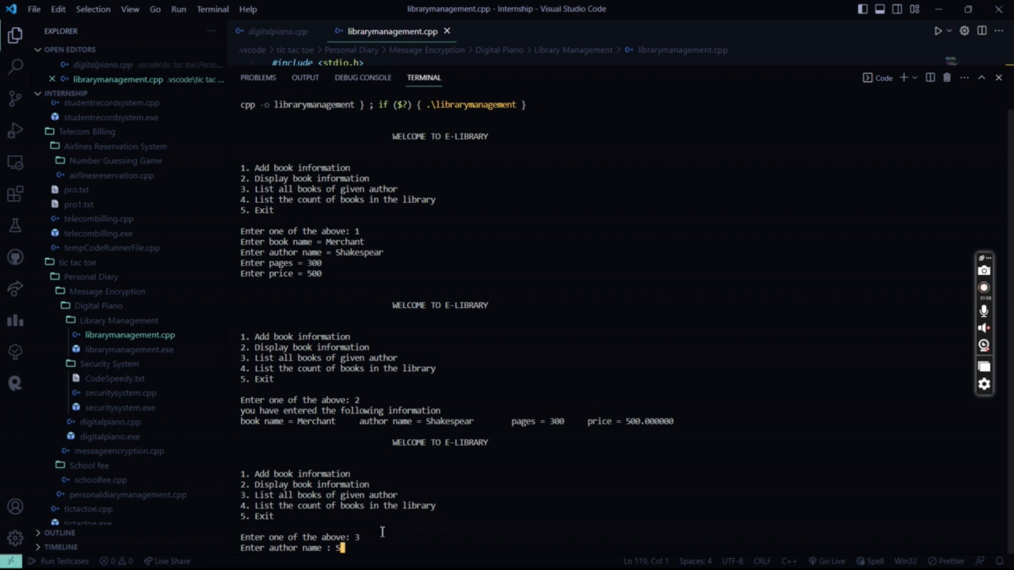
{"action": "type", "text": "hakespear"}
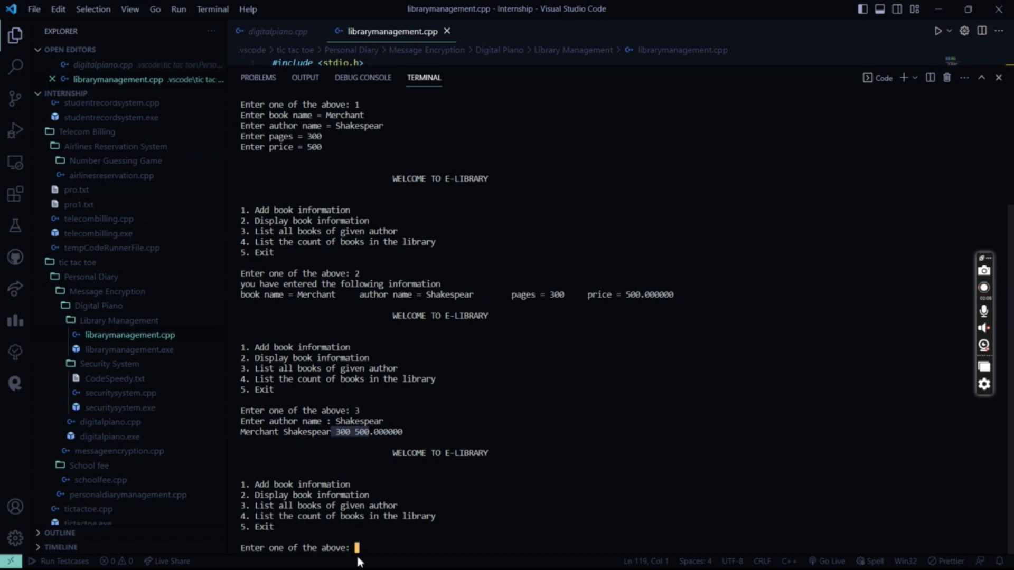
{"action": "type", "text": "4"}
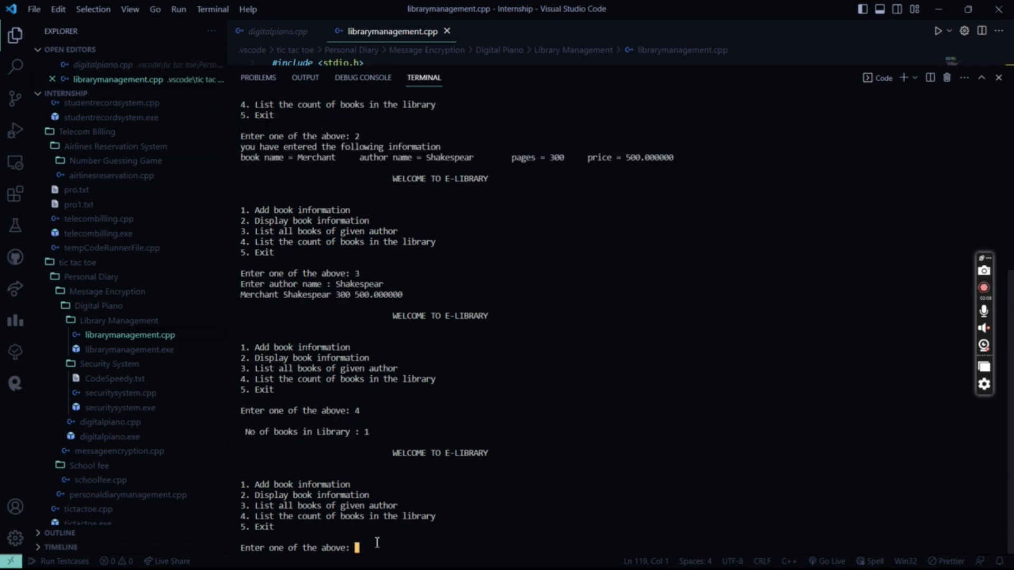